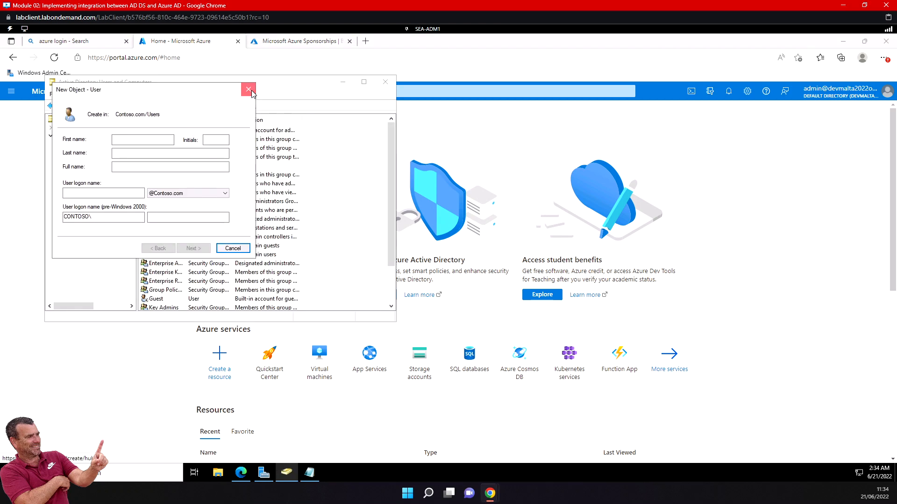
Step: Close the New Object - User dialog and switch to the Microsoft Azure Sponsorships page
left_click(248, 90)
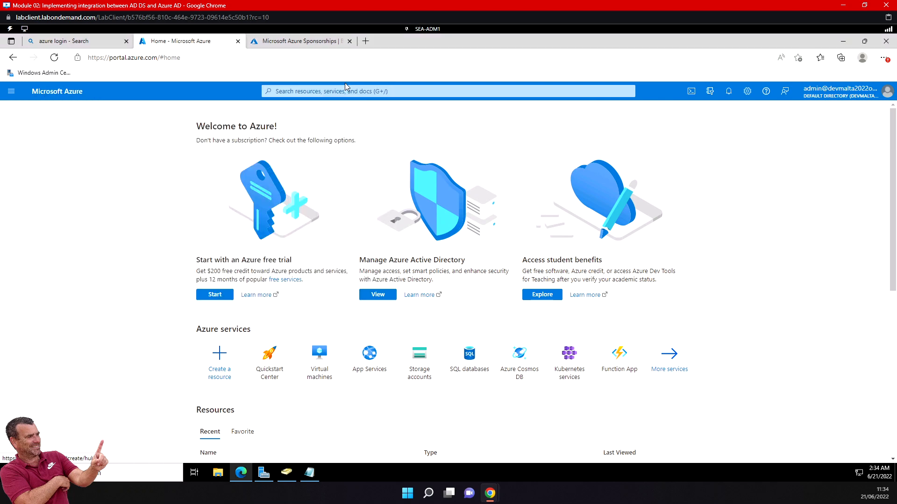
mouse_move(295, 102)
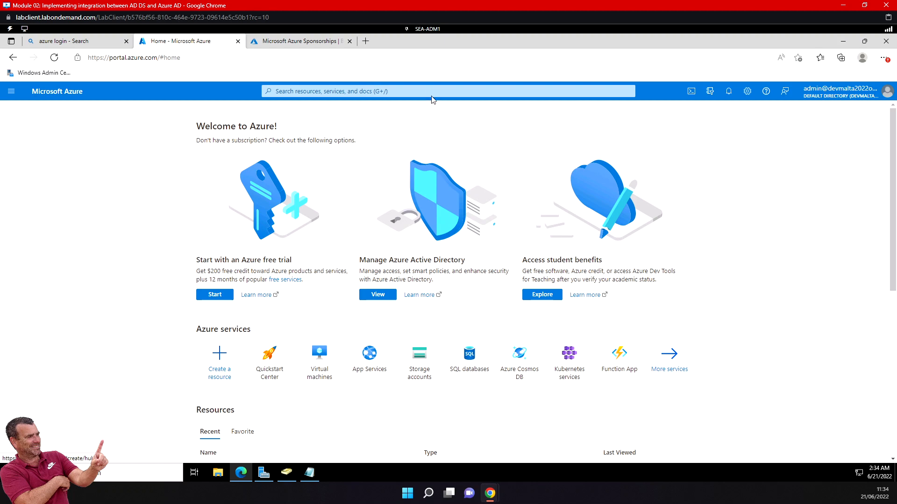
left_click(297, 41)
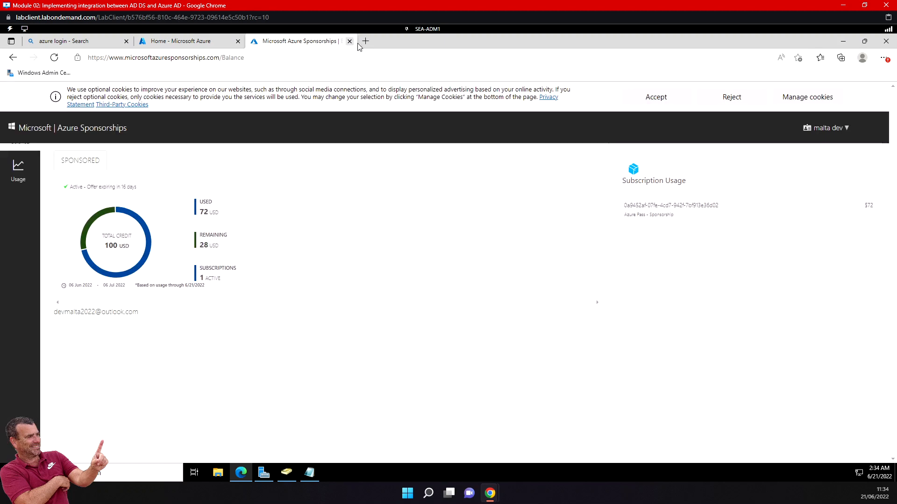
mouse_move(27, 57)
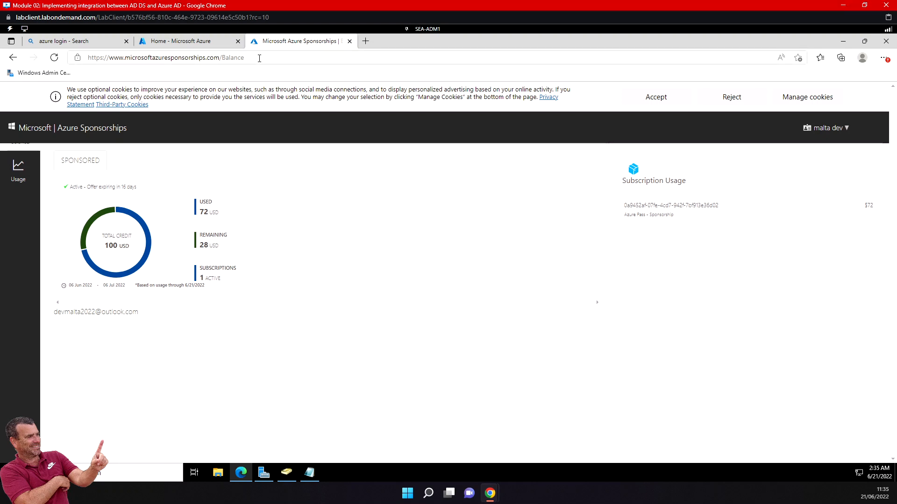
type("https://github.com/microsoft/idfix")
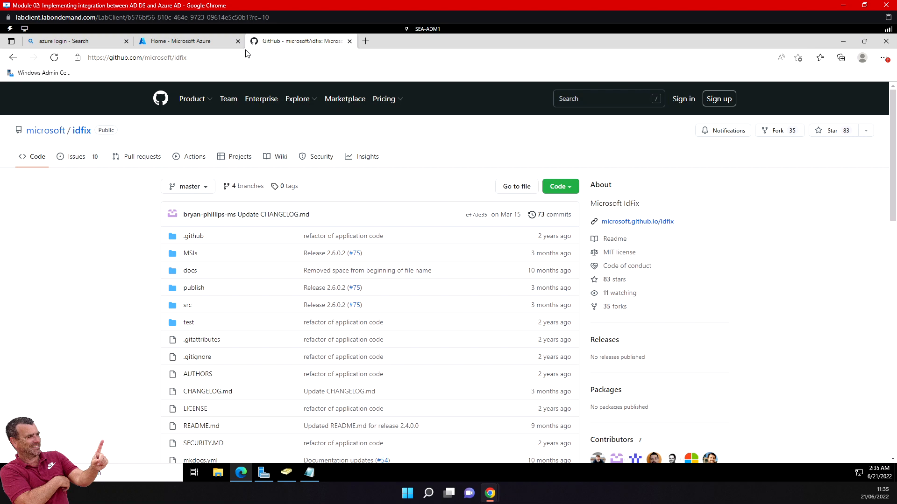
mouse_move(462, 135)
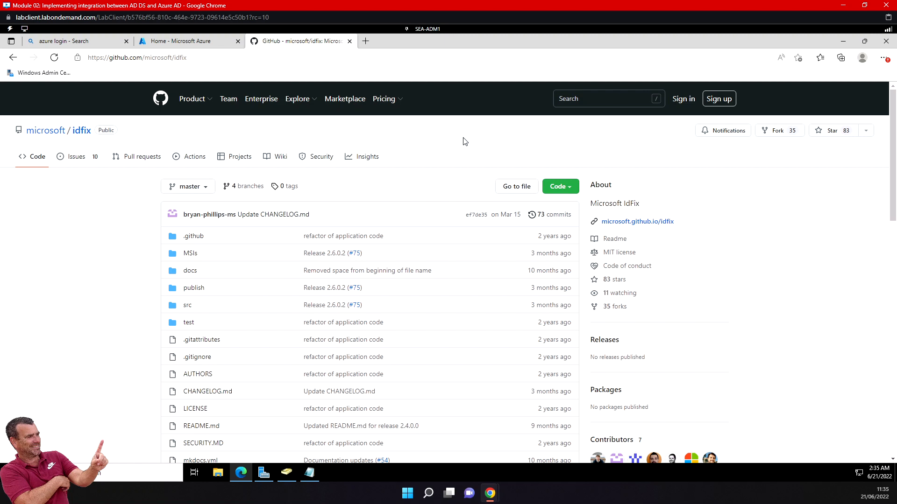
mouse_move(465, 180)
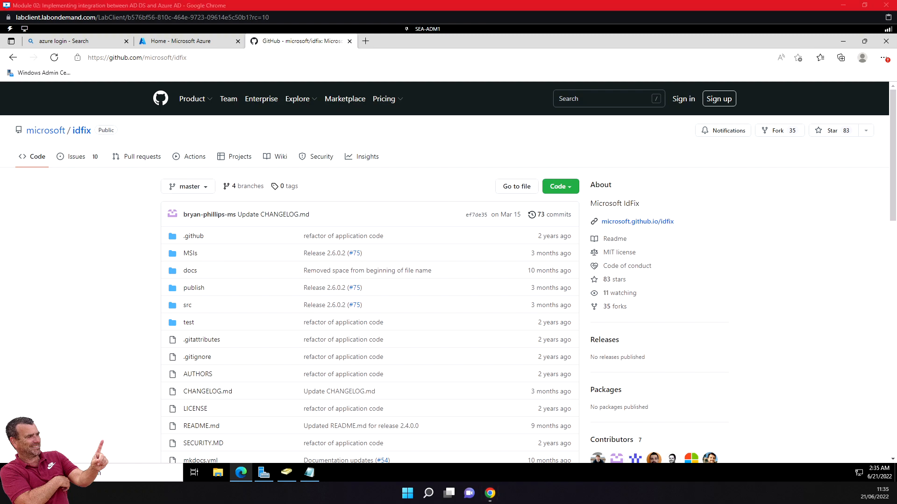
Step: Download setup.exe from the README's ClickOnce 'launch' link
scroll("down", 3)
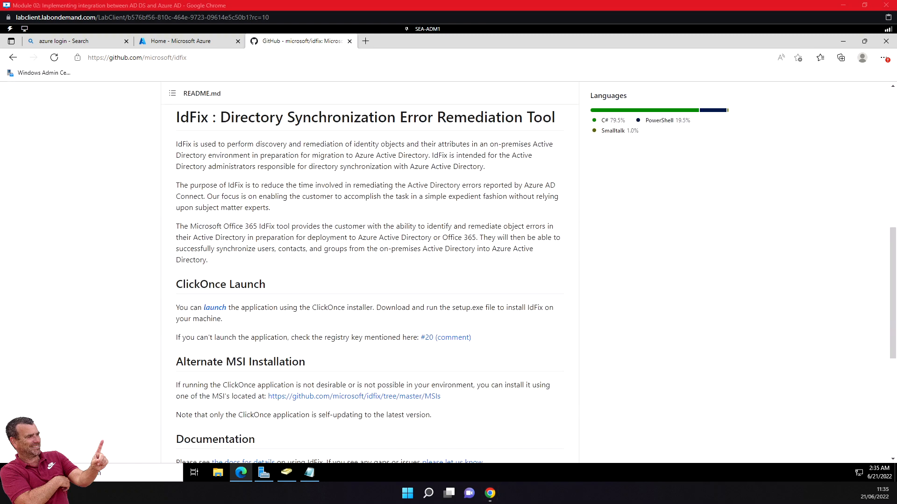
mouse_move(214, 308)
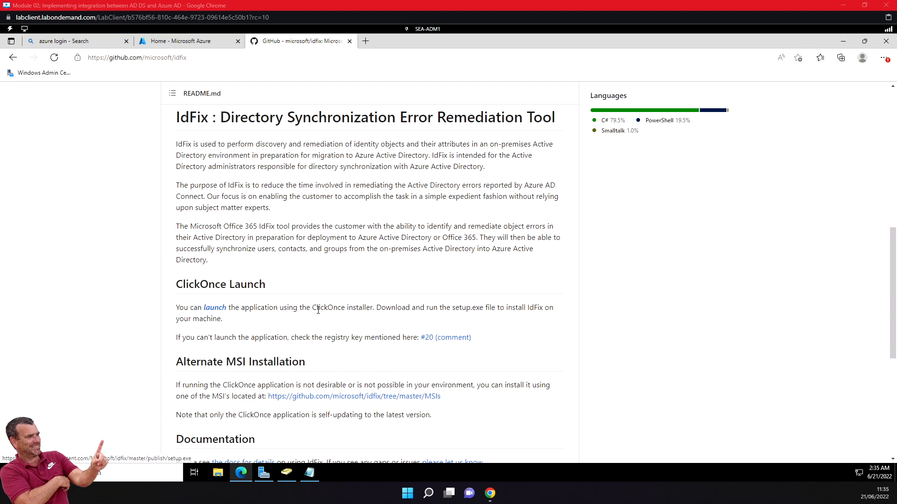
mouse_move(466, 312)
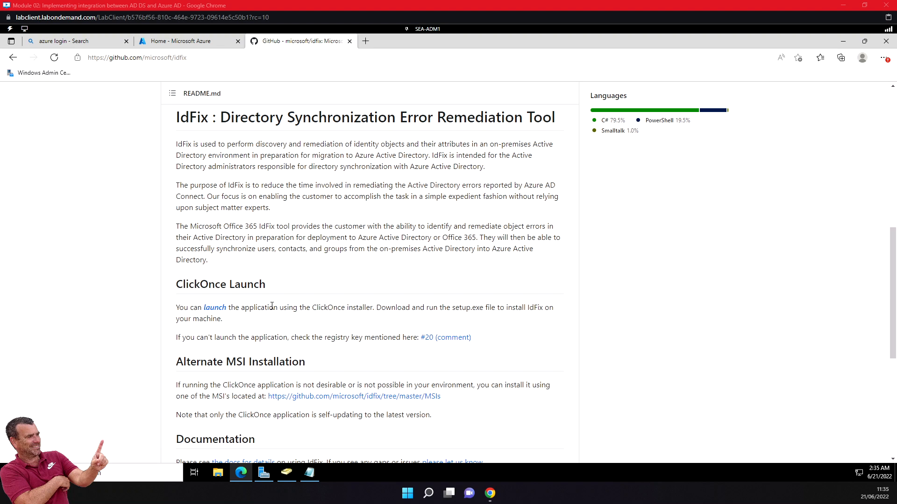
mouse_move(215, 308)
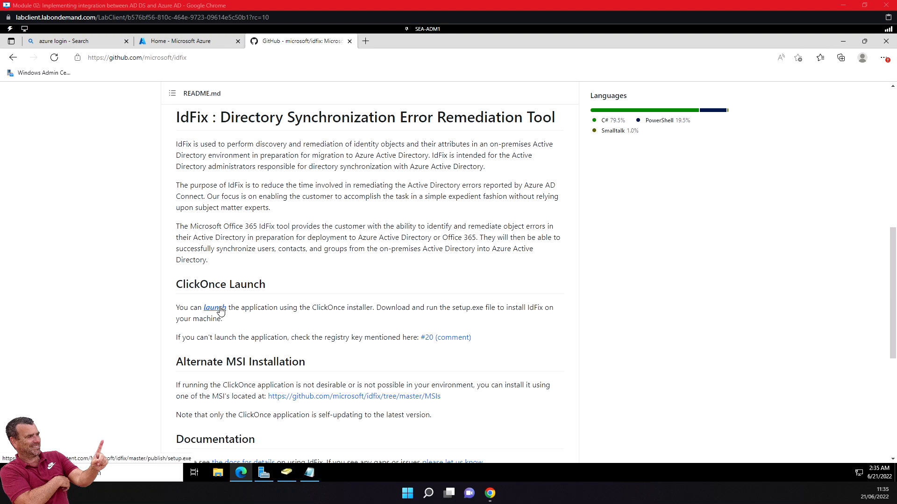
left_click(216, 307)
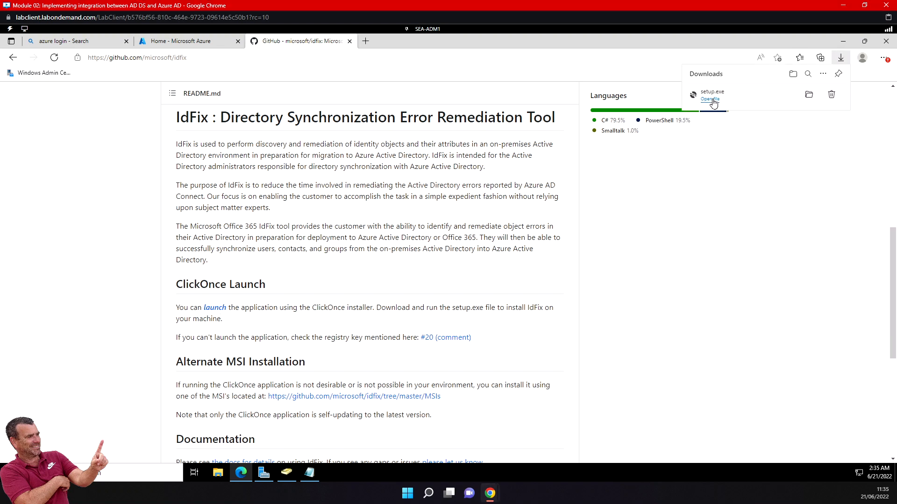
Step: Run setup.exe, confirm installing IdFix, and accept the IdFix Privacy Statement
left_click(709, 100)
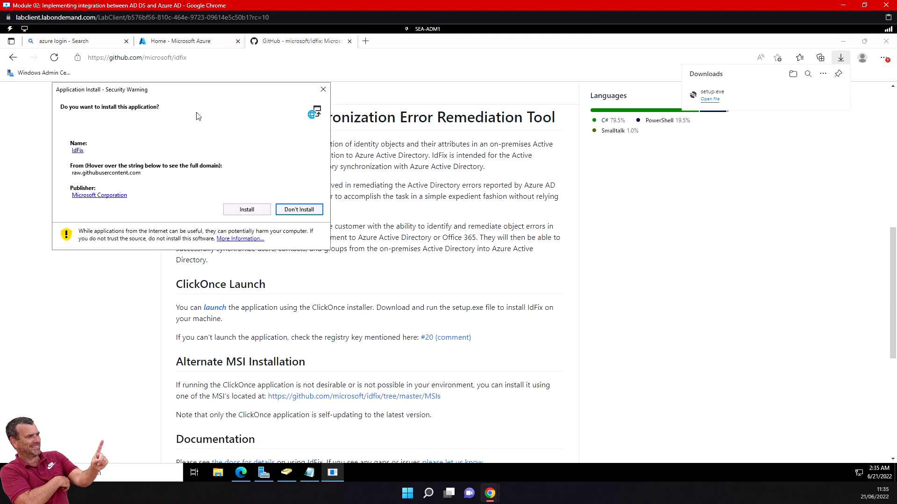
mouse_move(193, 110)
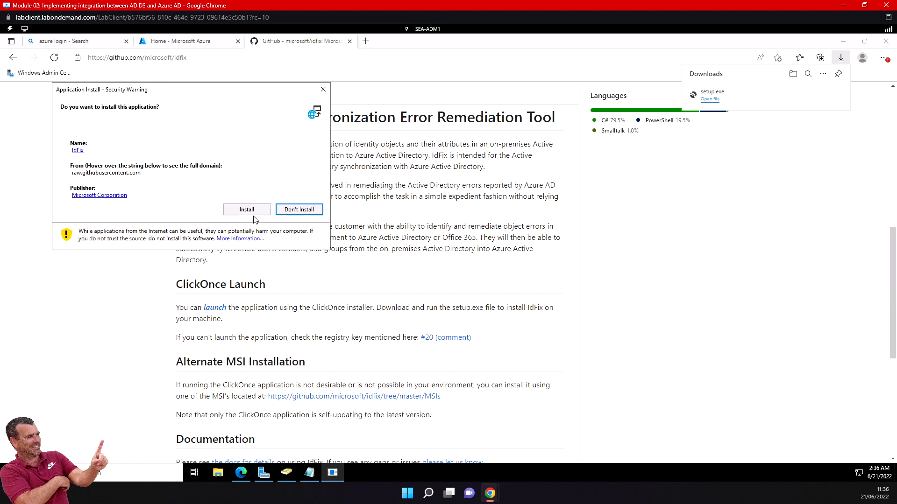
left_click(247, 209)
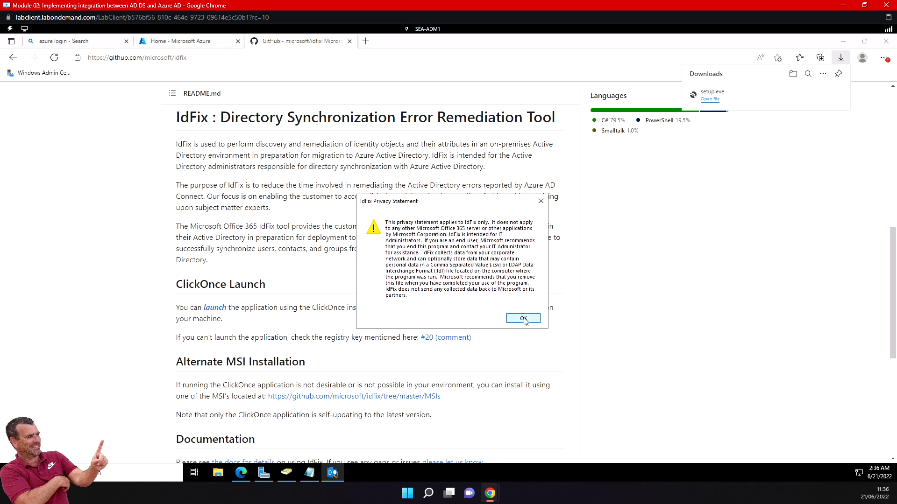
left_click(522, 318)
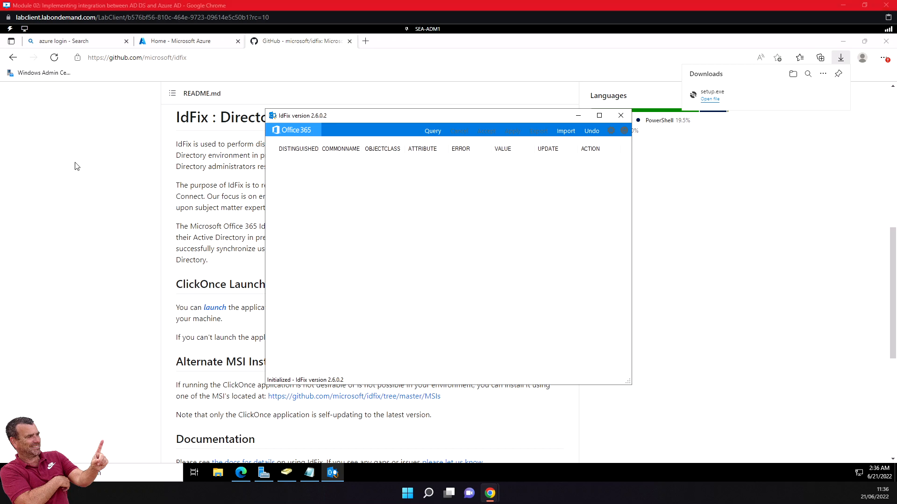
mouse_move(433, 130)
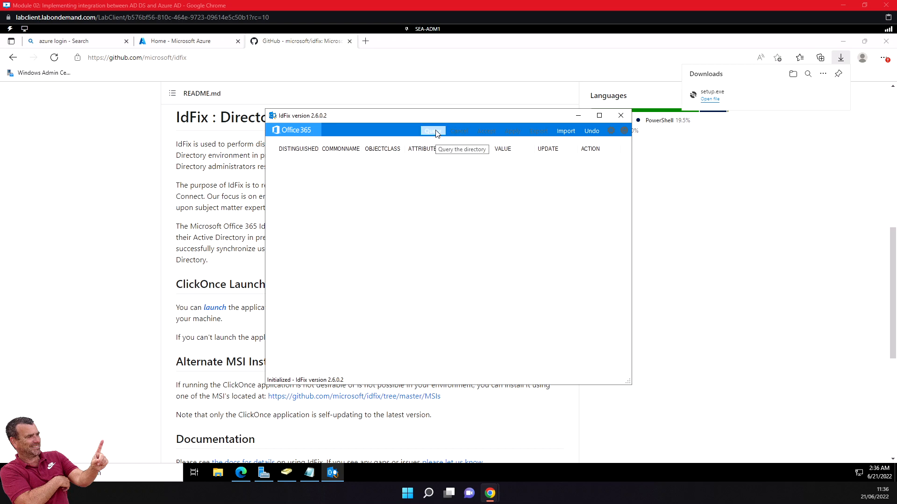
Step: Run an IdFix Query and continue past the Schema Warning
left_click(433, 130)
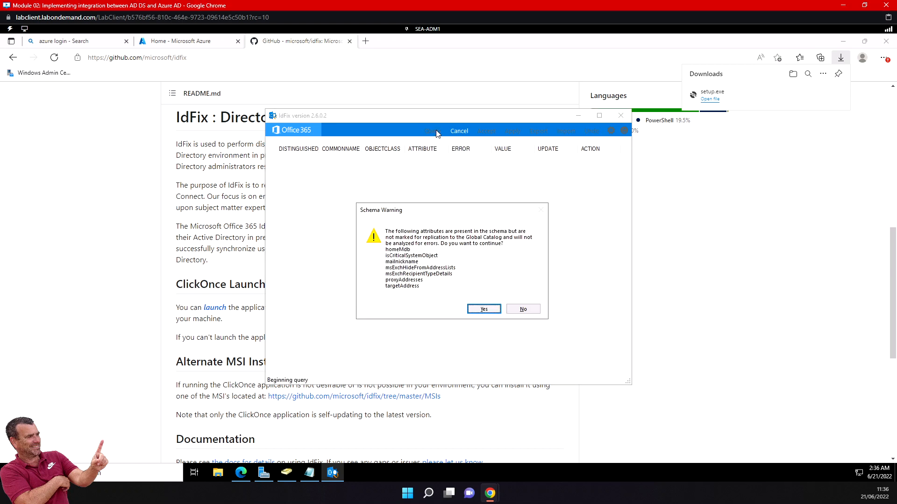
mouse_move(505, 319)
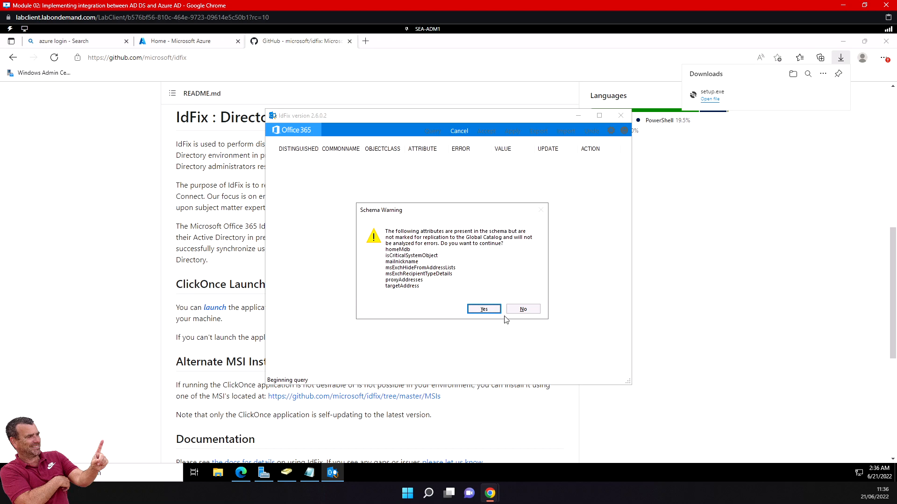
left_click(484, 308)
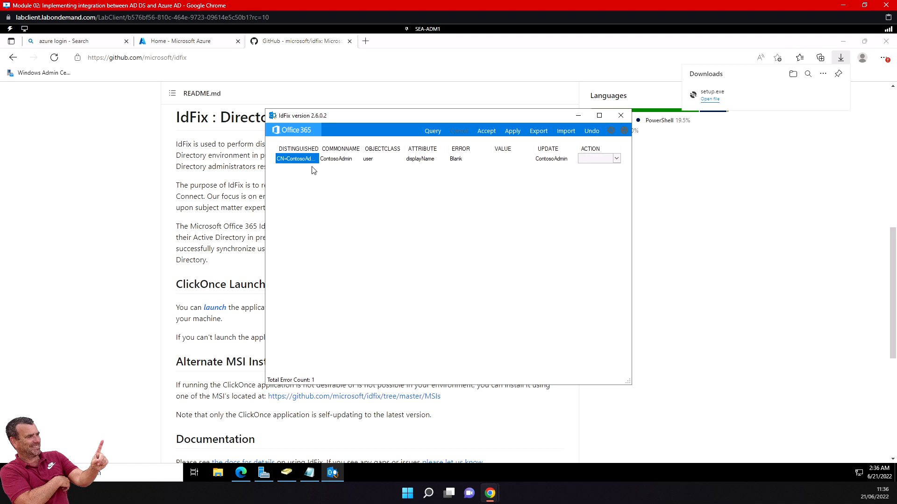
mouse_move(524, 153)
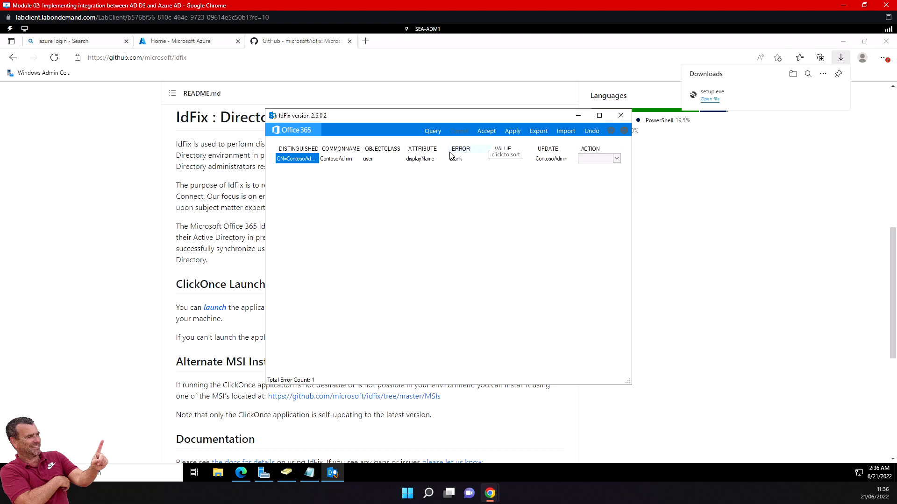
mouse_move(422, 155)
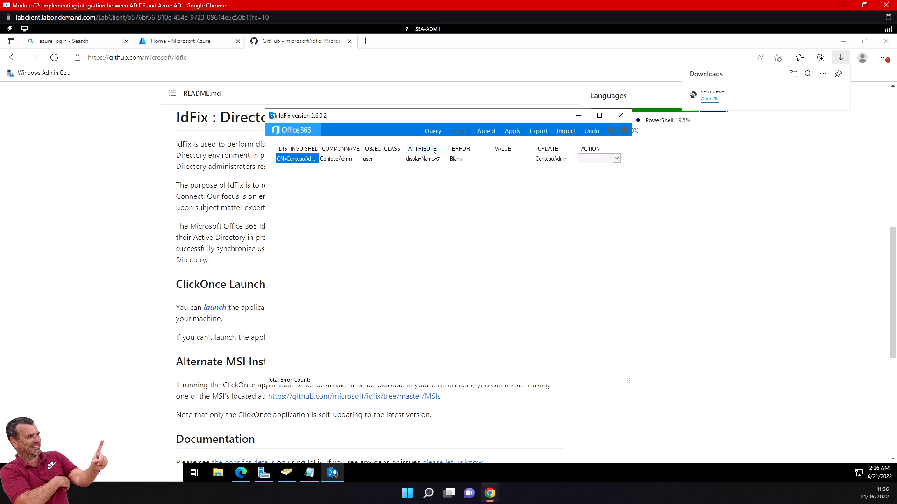
mouse_move(400, 167)
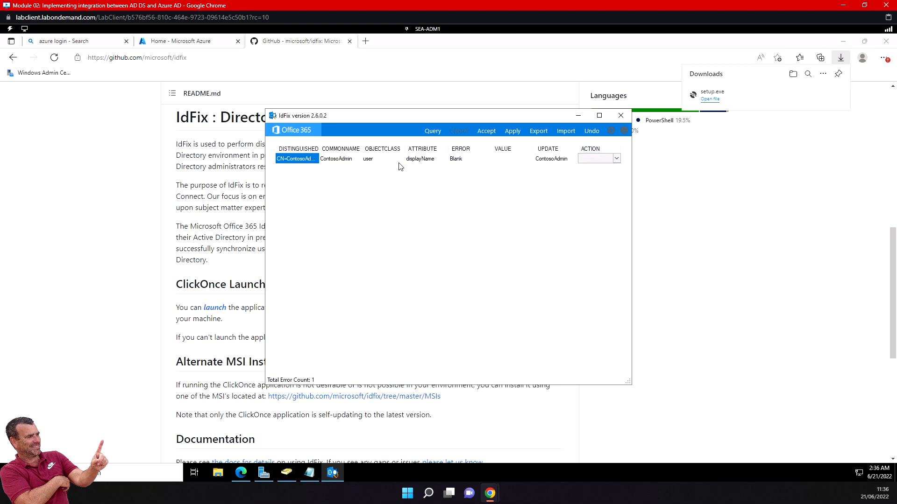
mouse_move(313, 191)
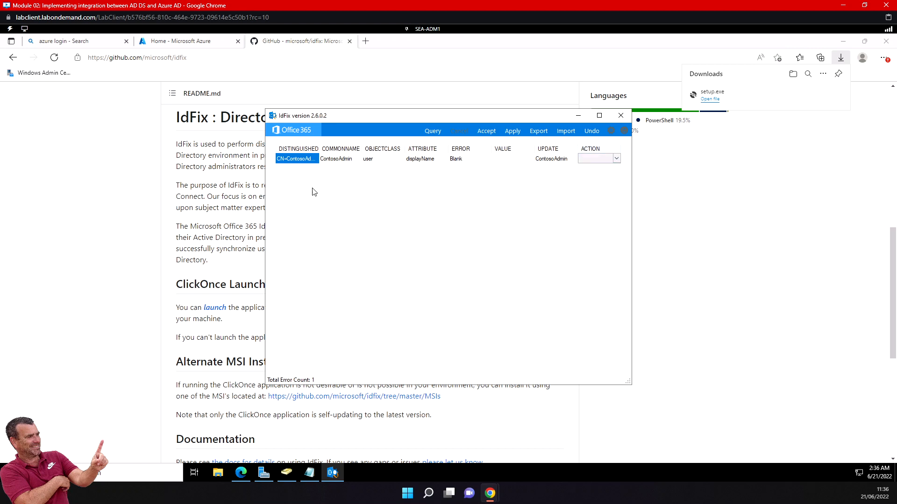
mouse_move(611, 145)
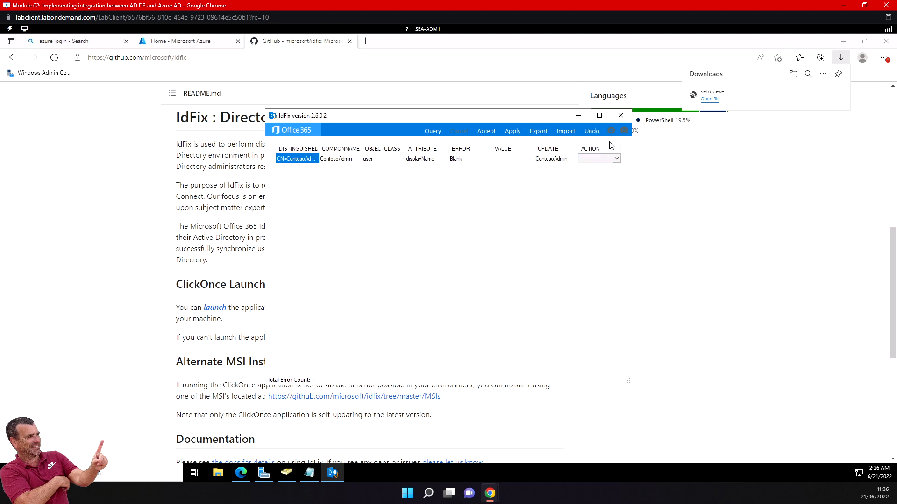
Step: Maximize the IdFix window and sort the error list by value
left_click(599, 115)
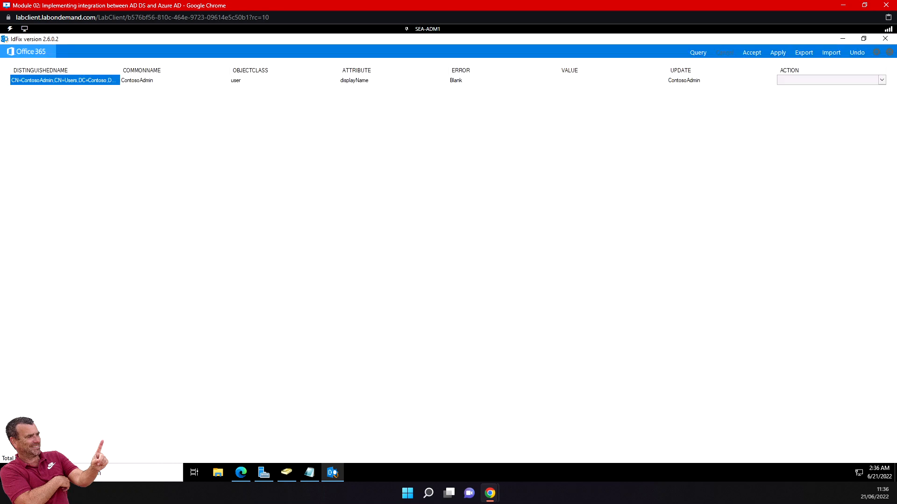
mouse_move(224, 194)
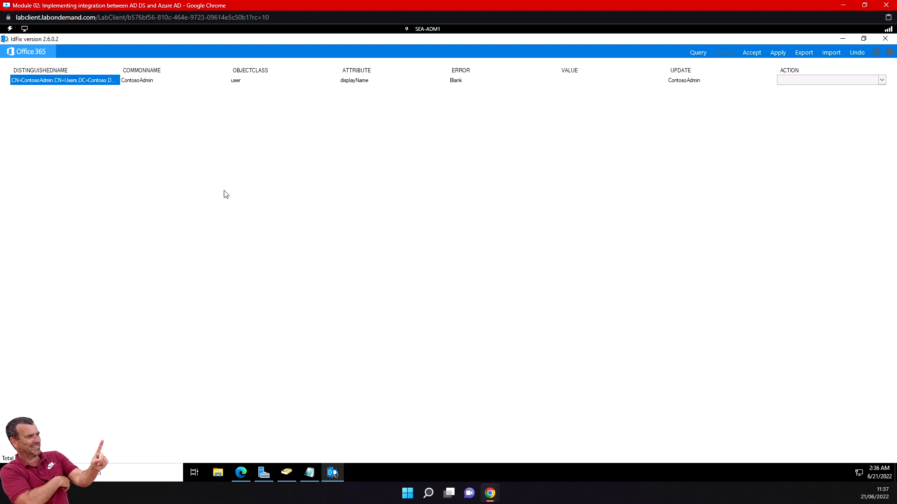
mouse_move(582, 83)
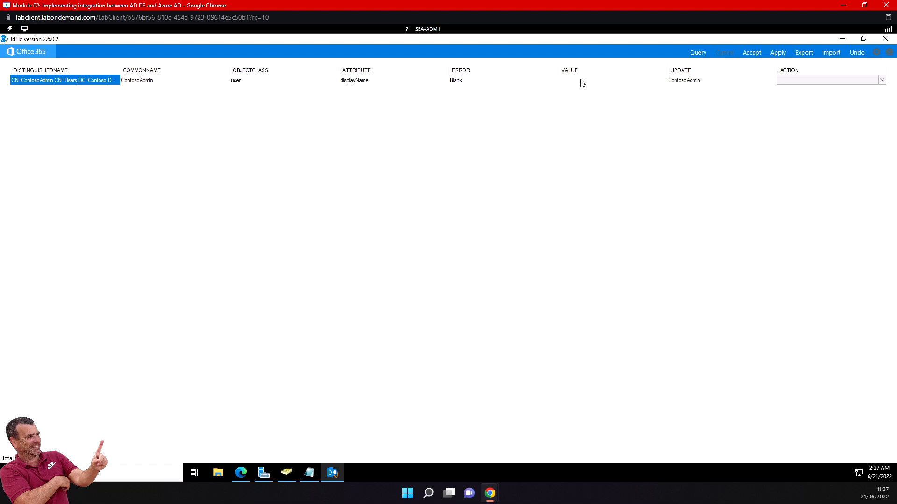
mouse_move(567, 86)
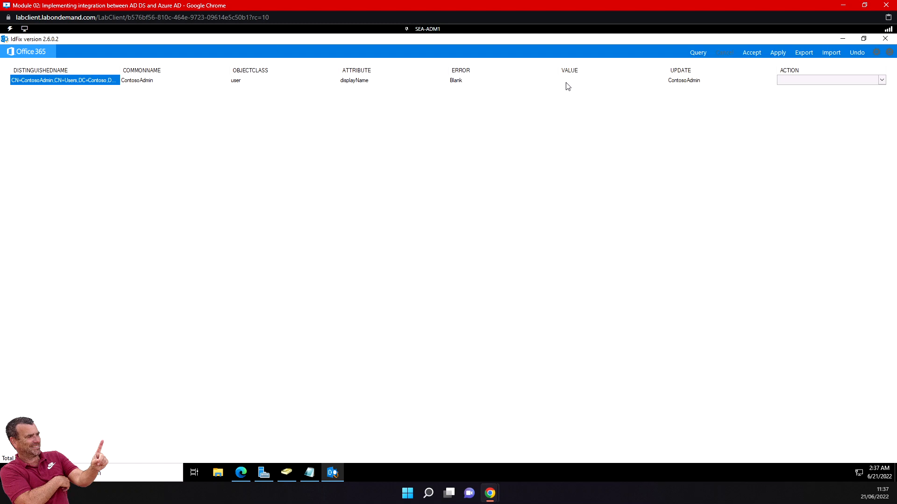
left_click(881, 80)
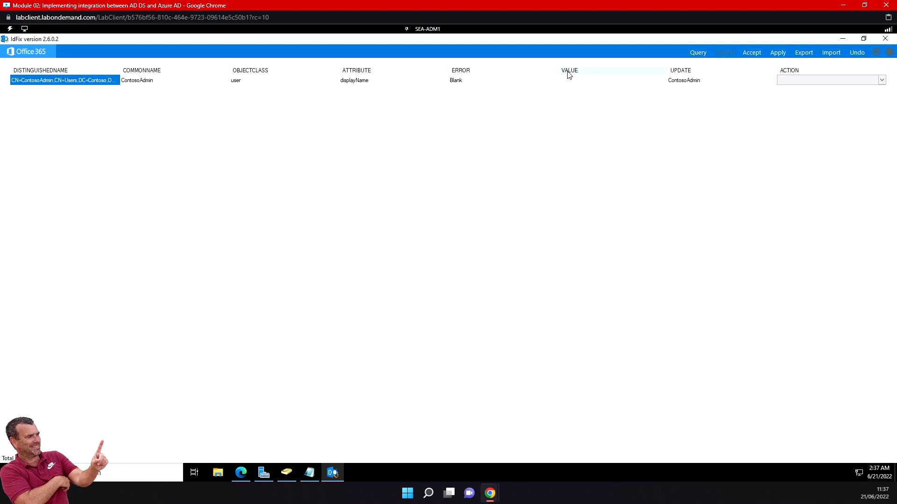
mouse_move(663, 74)
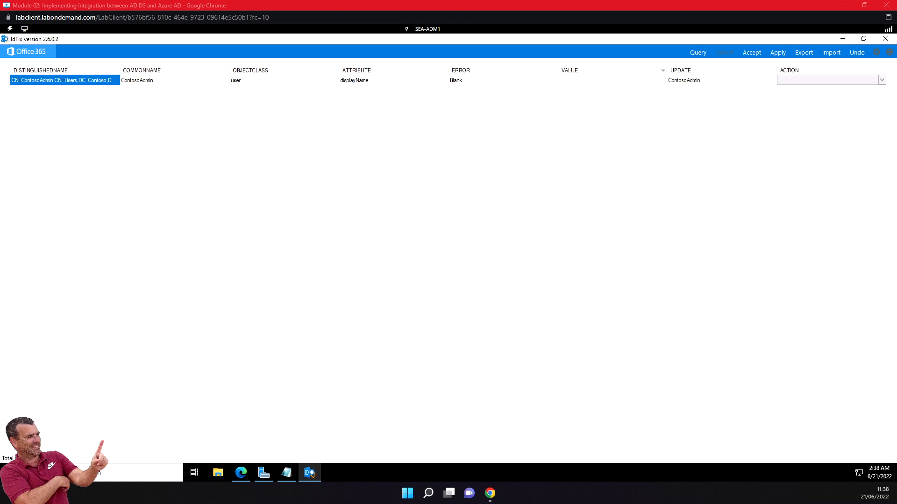
mouse_move(261, 418)
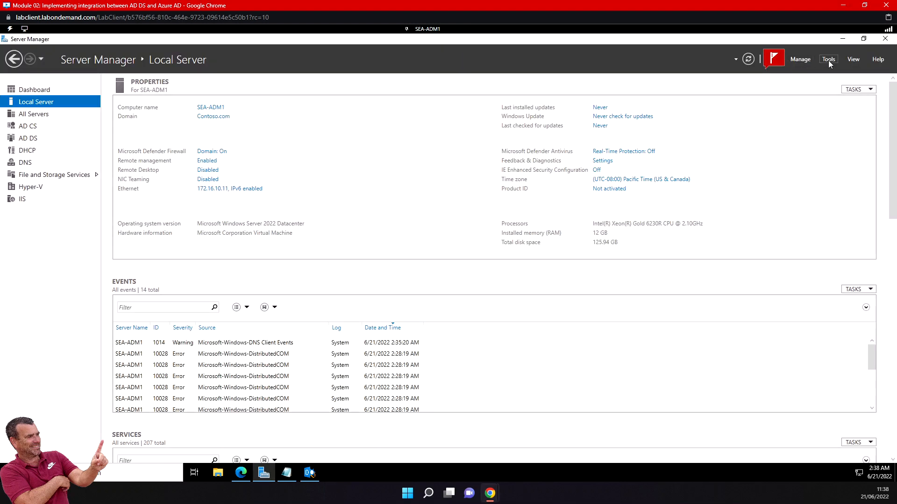
mouse_move(207, 209)
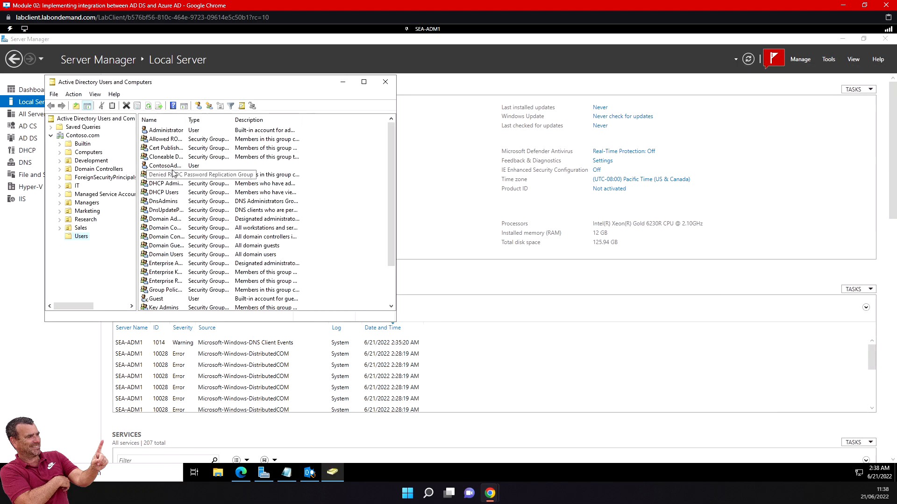
double_click(165, 165)
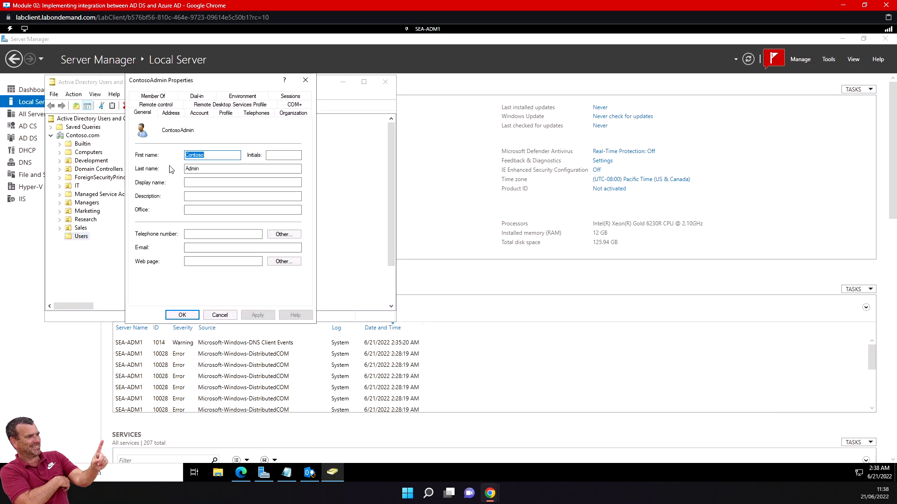
left_click(219, 315)
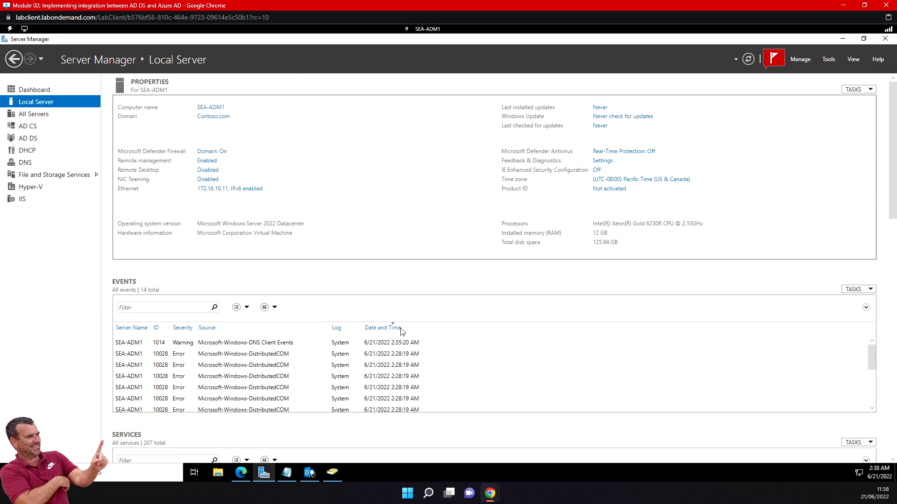
left_click(308, 473)
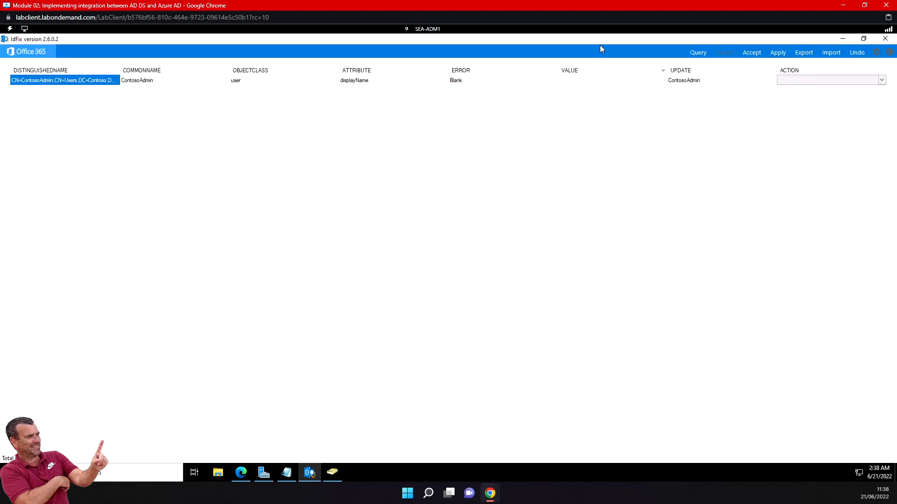
mouse_move(686, 84)
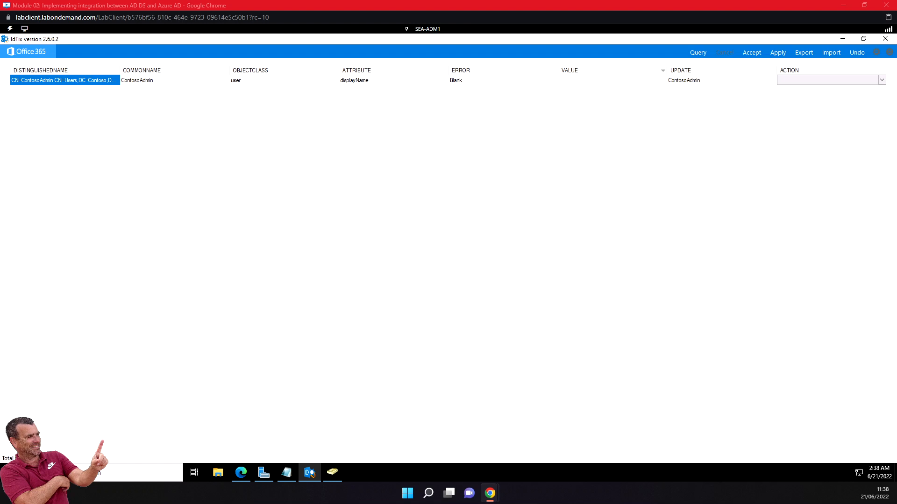
mouse_move(688, 89)
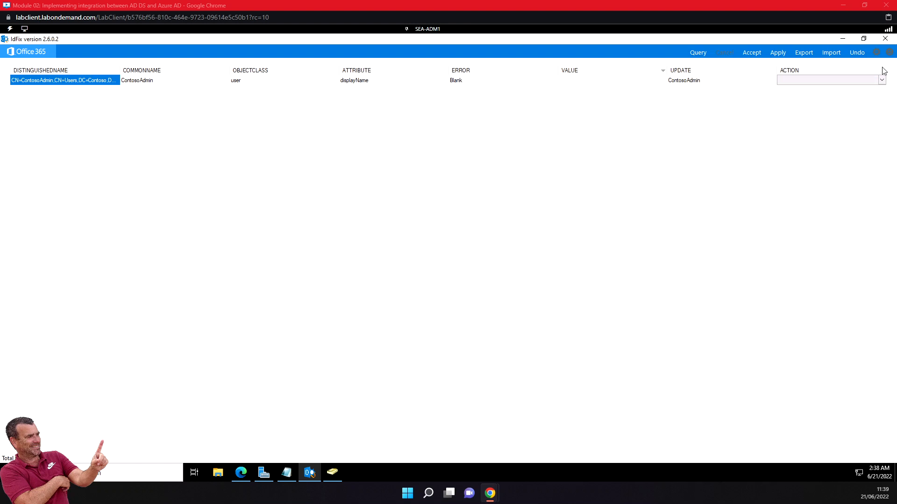
Step: Set ContosoAdmin's row action to EDIT and apply it
left_click(827, 80)
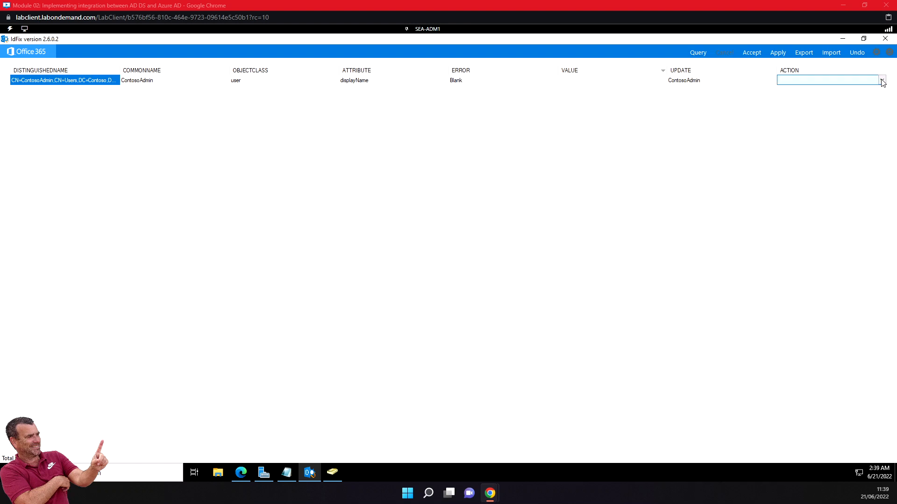
left_click(880, 80)
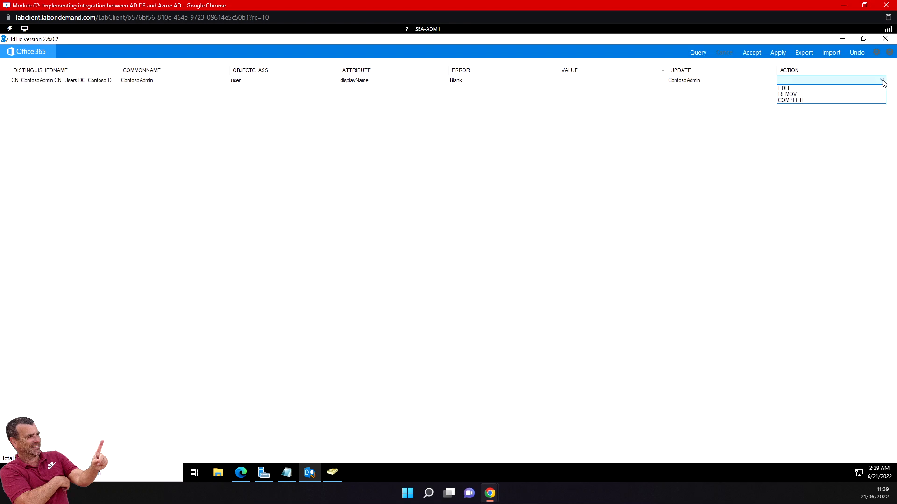
left_click(783, 88)
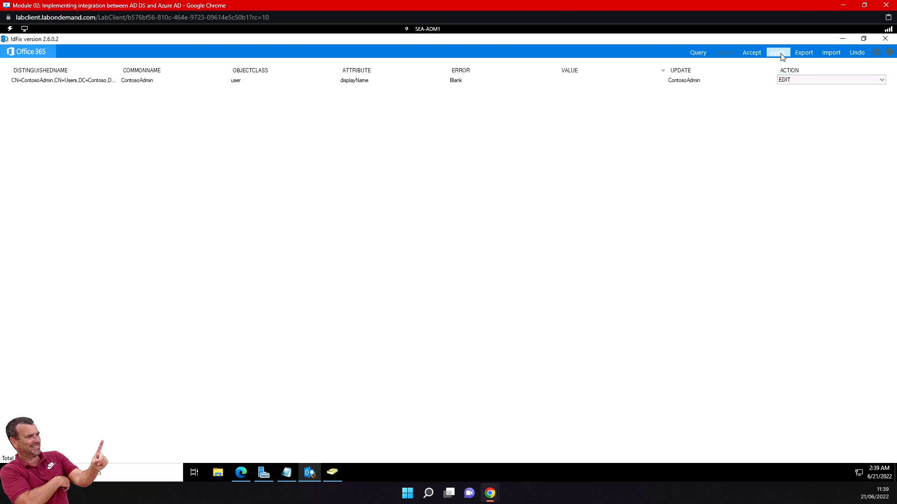
left_click(777, 52)
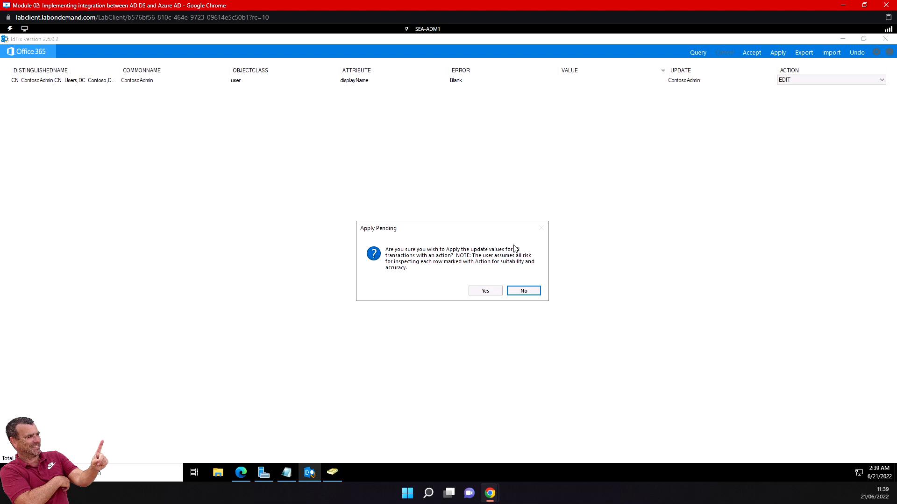
mouse_move(530, 287)
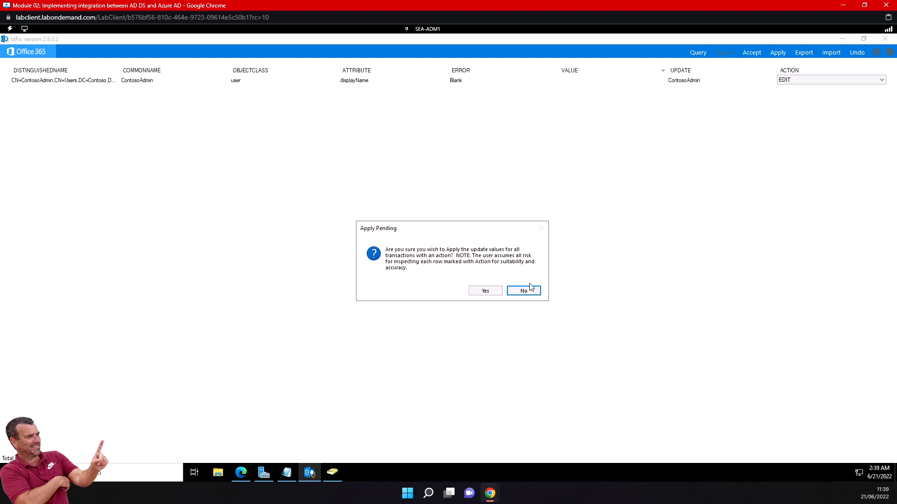
mouse_move(485, 290)
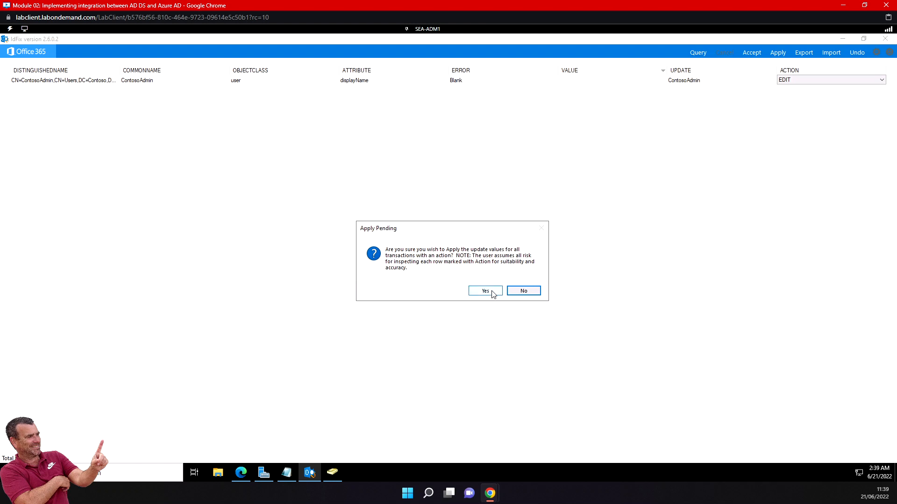
Step: Confirm Yes in the Apply Pending dialog
left_click(485, 291)
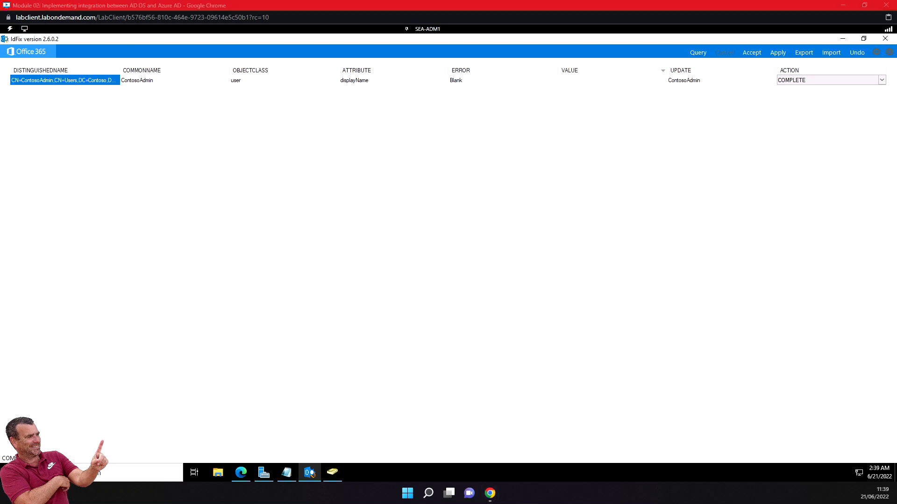
Step: Open ContosoAdmin's account in Active Directory Users and Computers
left_click(331, 472)
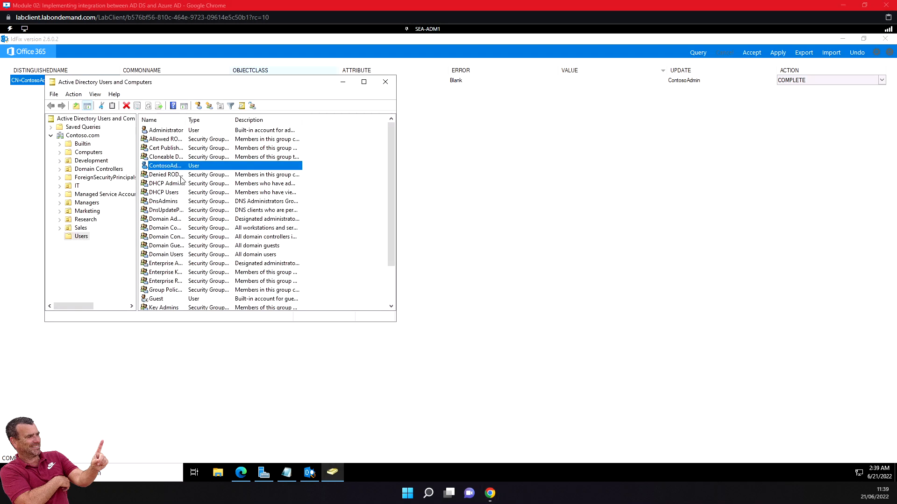
double_click(165, 165)
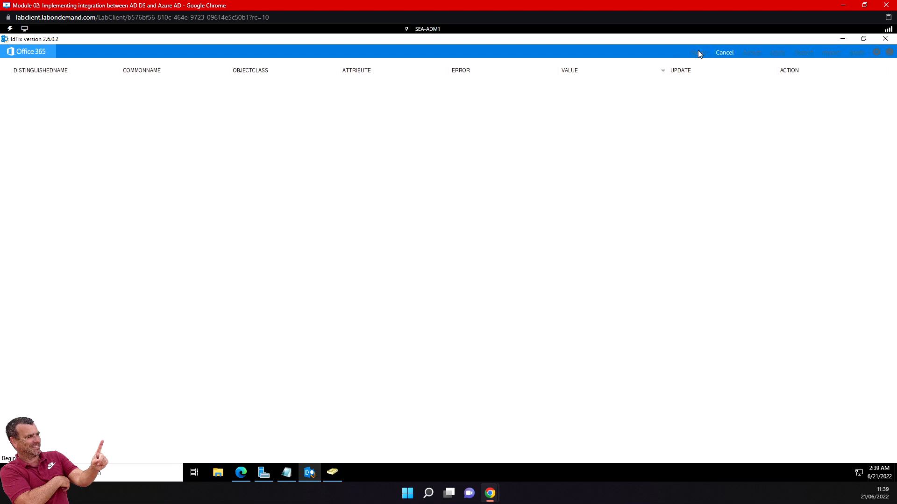
mouse_move(224, 104)
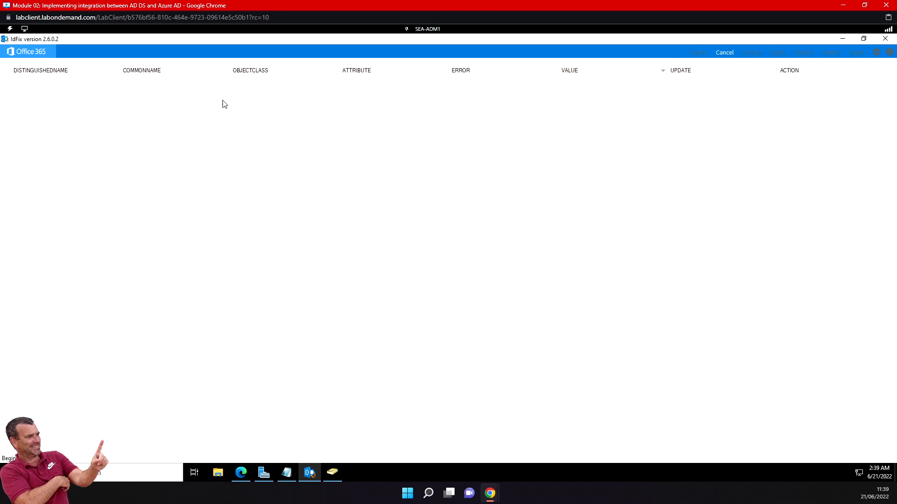
Step: Run Query again in IdFix to confirm no errors remain
left_click(723, 52)
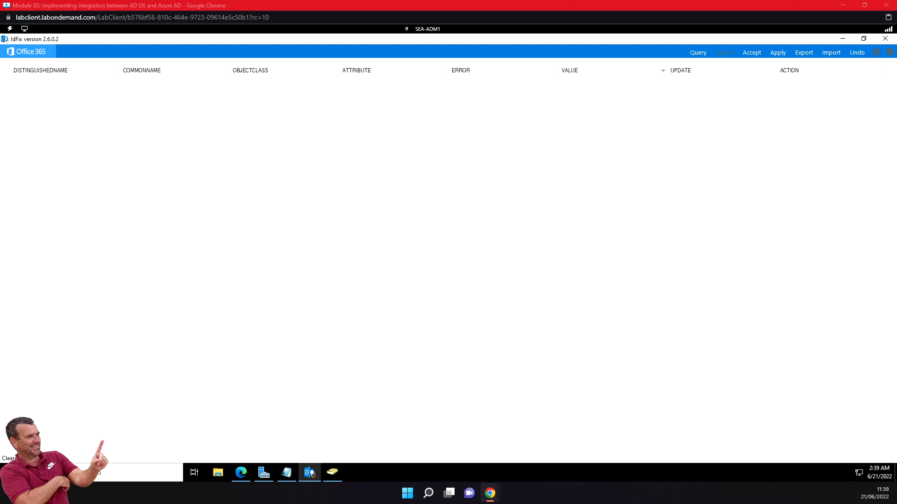